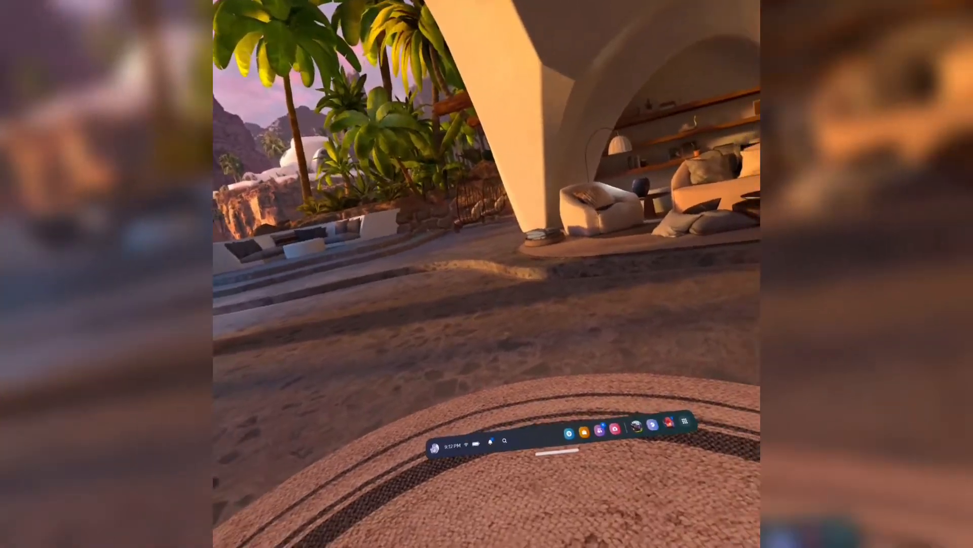
Step: Show the App Library of installed apps from the universal menu bar
{"action": "left_click", "coordinate": [690, 426]}
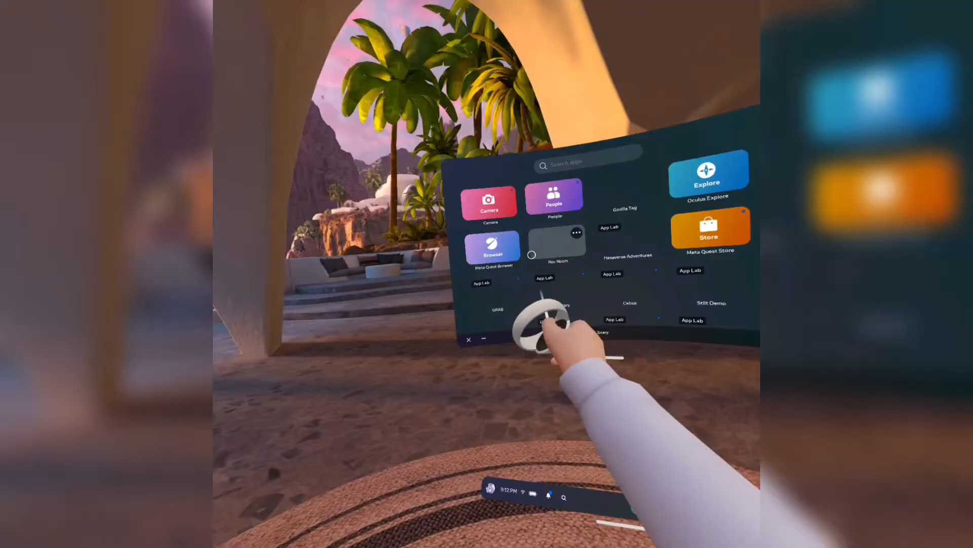
{"action": "left_click", "coordinate": [492, 247]}
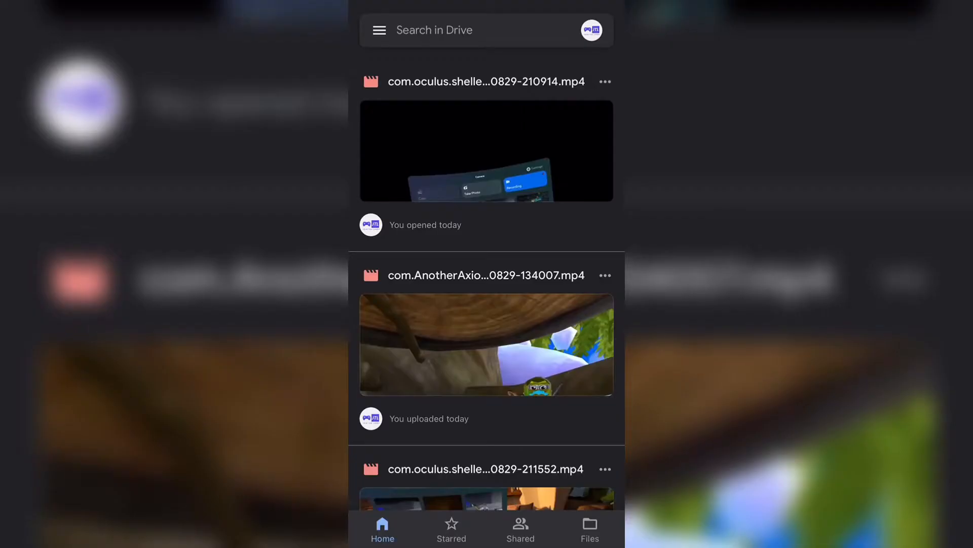
Step: Open the first com.oculus.shellenv .mp4 recording in Drive's video preview
{"action": "left_click", "coordinate": [486, 150]}
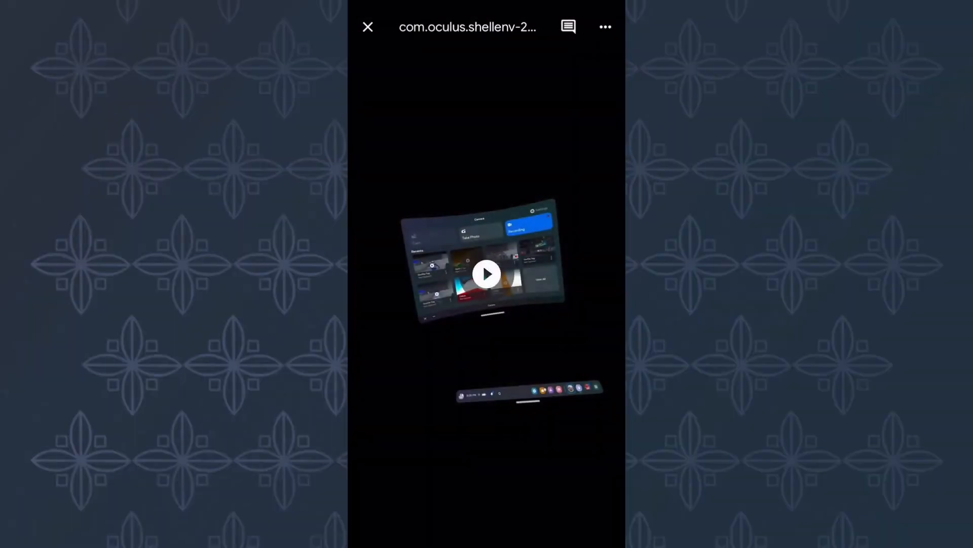